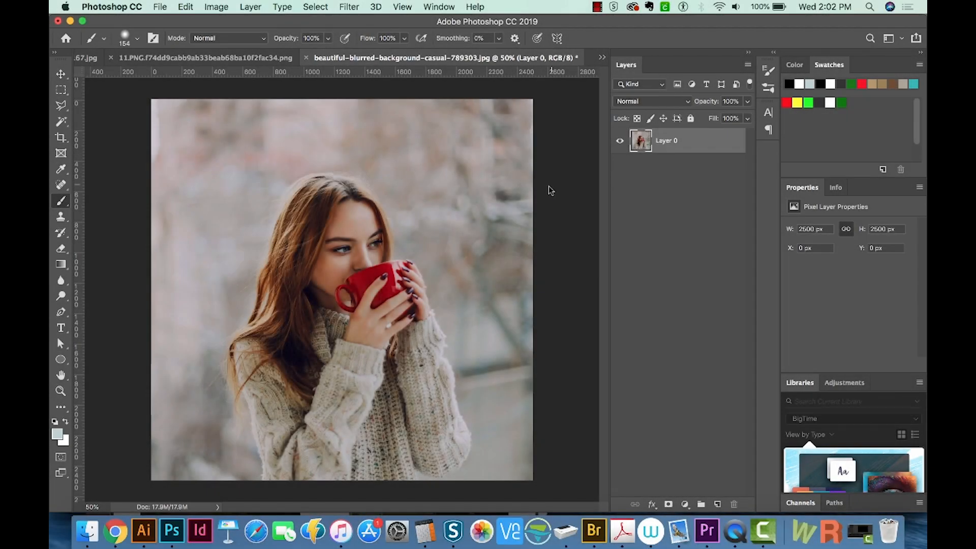
{"action": "mouse_move", "coordinate": [432, 222]}
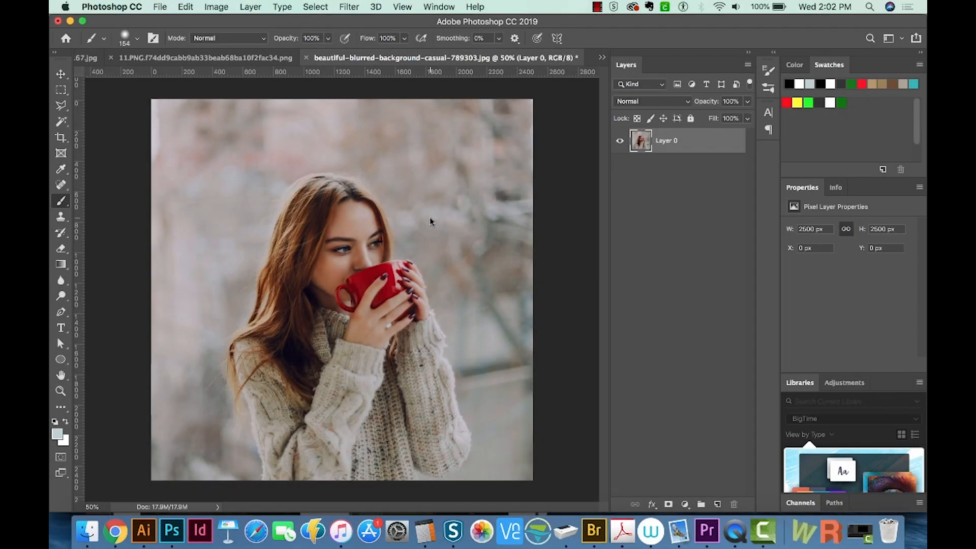
{"action": "mouse_move", "coordinate": [452, 207]}
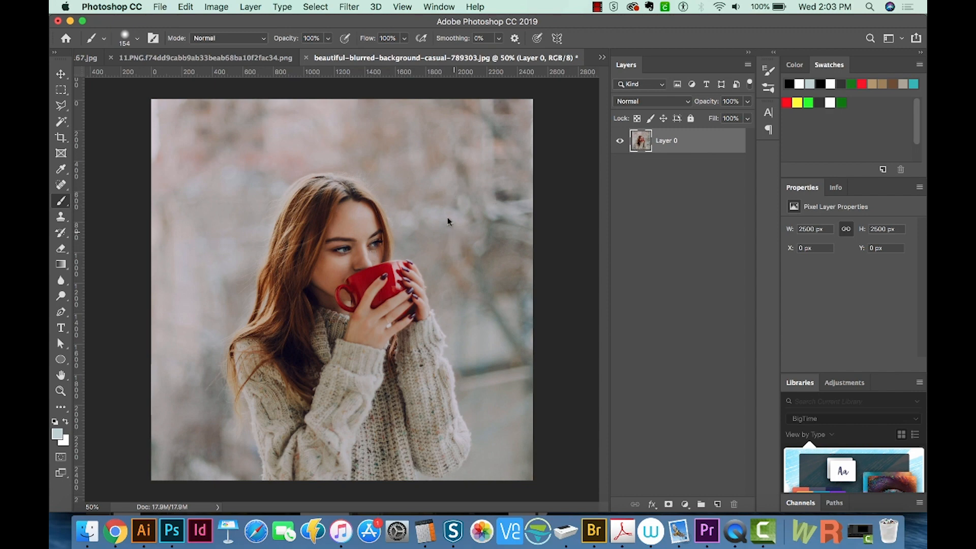
{"action": "mouse_move", "coordinate": [209, 297]}
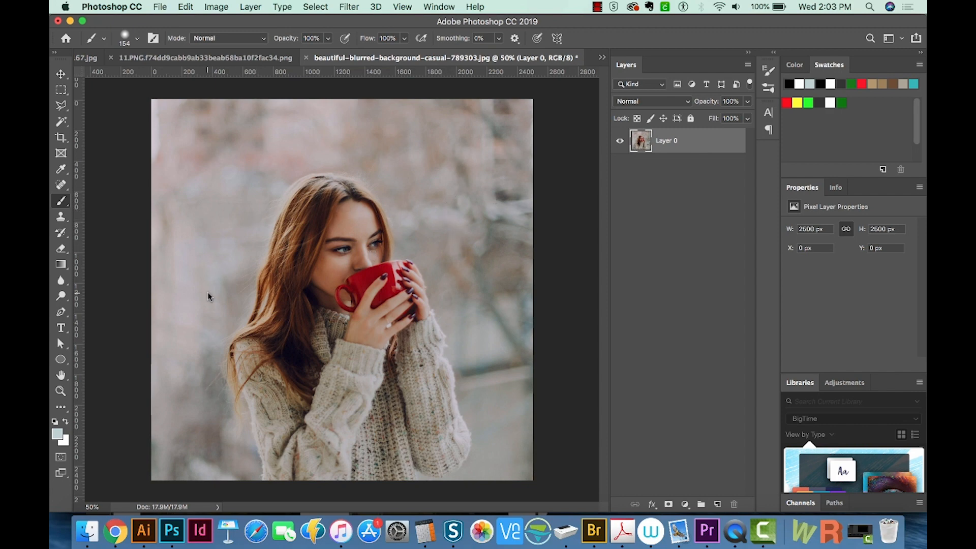
{"action": "mouse_move", "coordinate": [335, 291]}
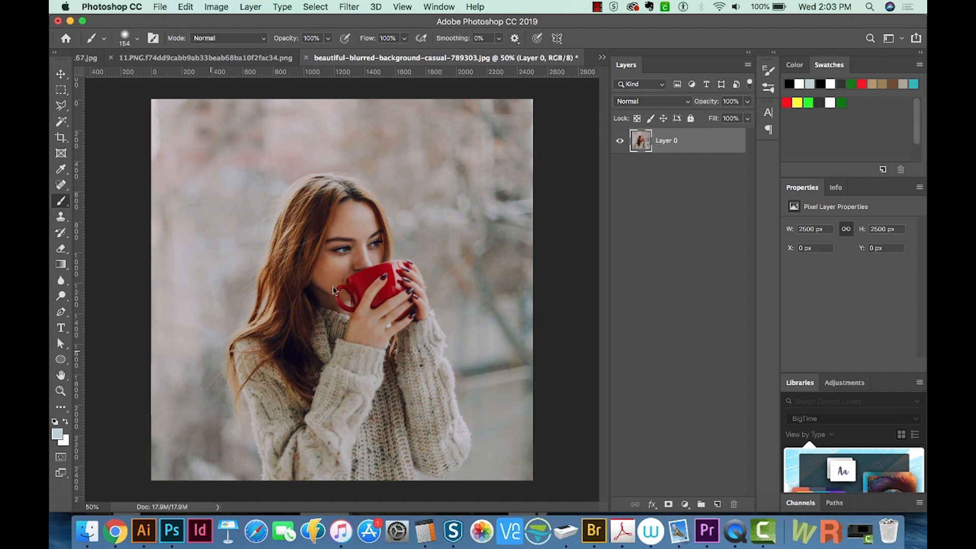
{"action": "mouse_move", "coordinate": [681, 479]}
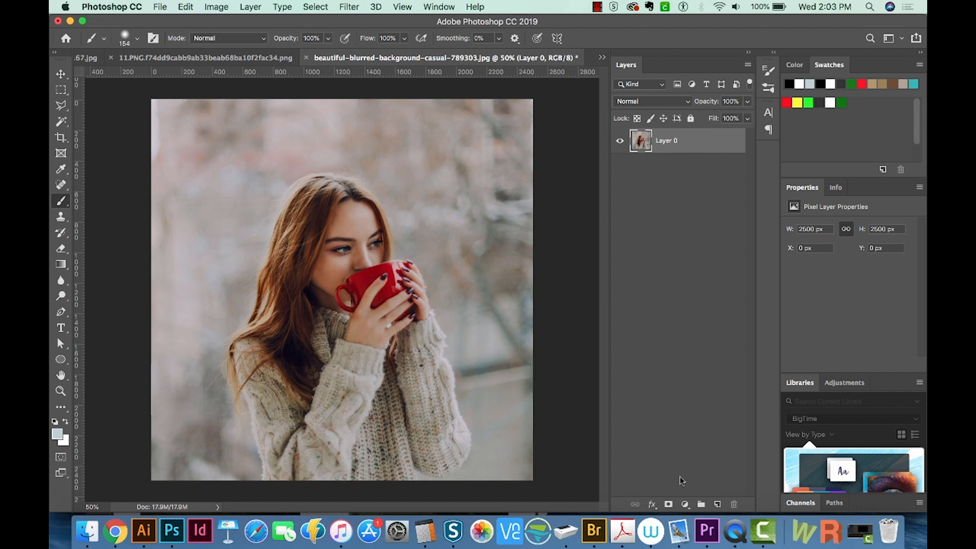
{"action": "mouse_move", "coordinate": [682, 503]}
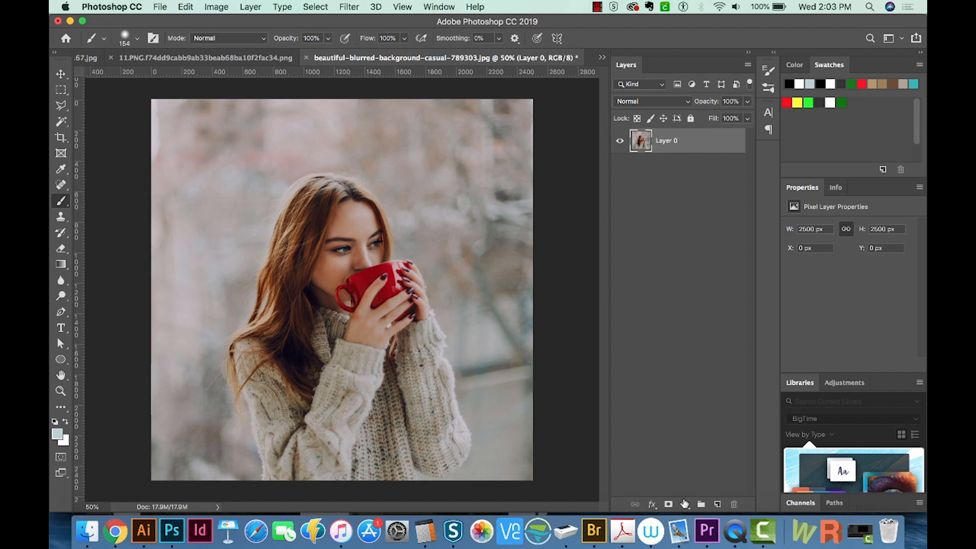
Add a Gradient Map adjustment layer above the photo from the new adjustment layer menu
{"action": "left_click", "coordinate": [684, 504]}
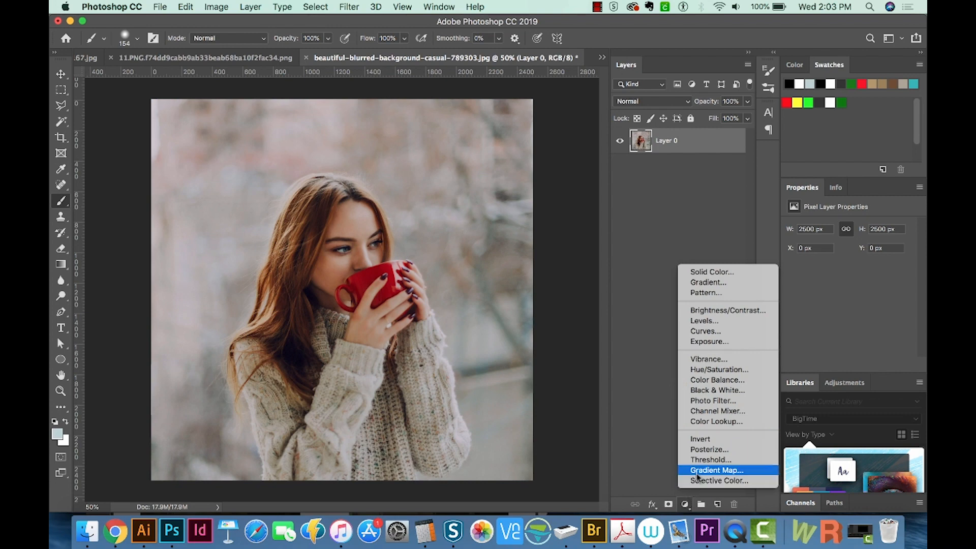
{"action": "mouse_move", "coordinate": [710, 460]}
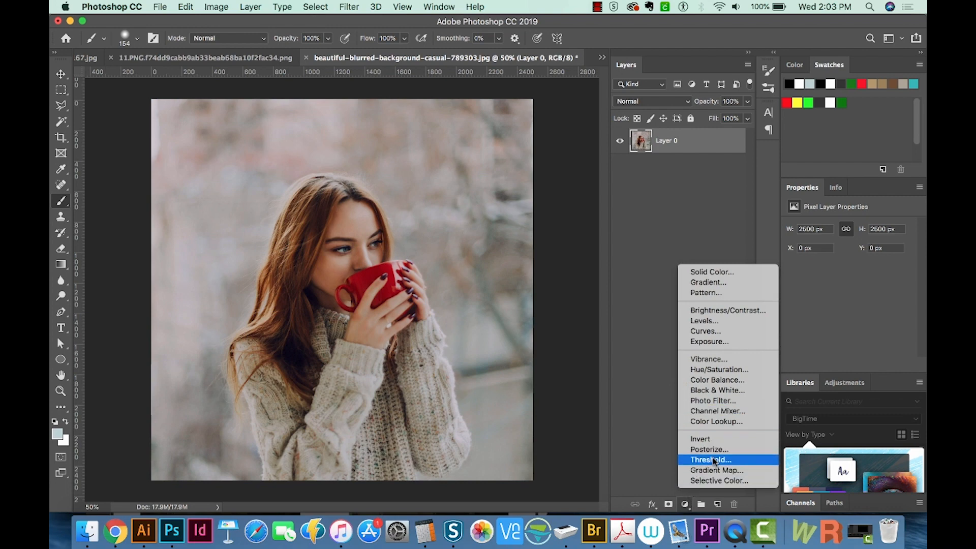
{"action": "left_click", "coordinate": [715, 470]}
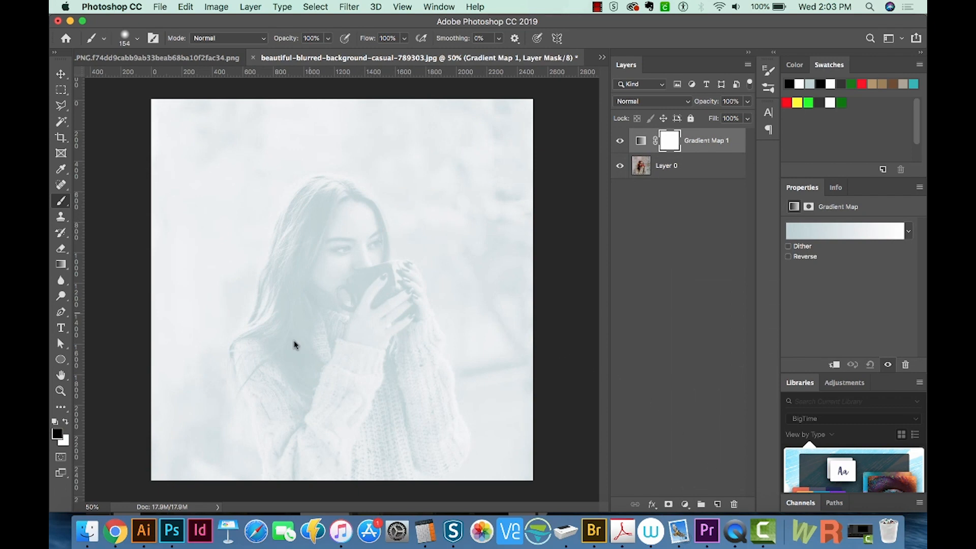
{"action": "mouse_move", "coordinate": [281, 330]}
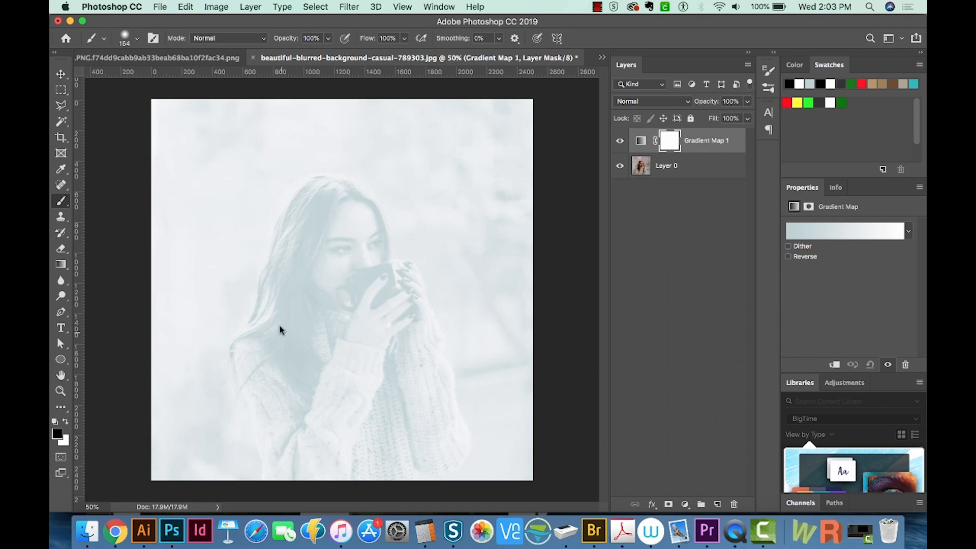
{"action": "mouse_move", "coordinate": [724, 290]}
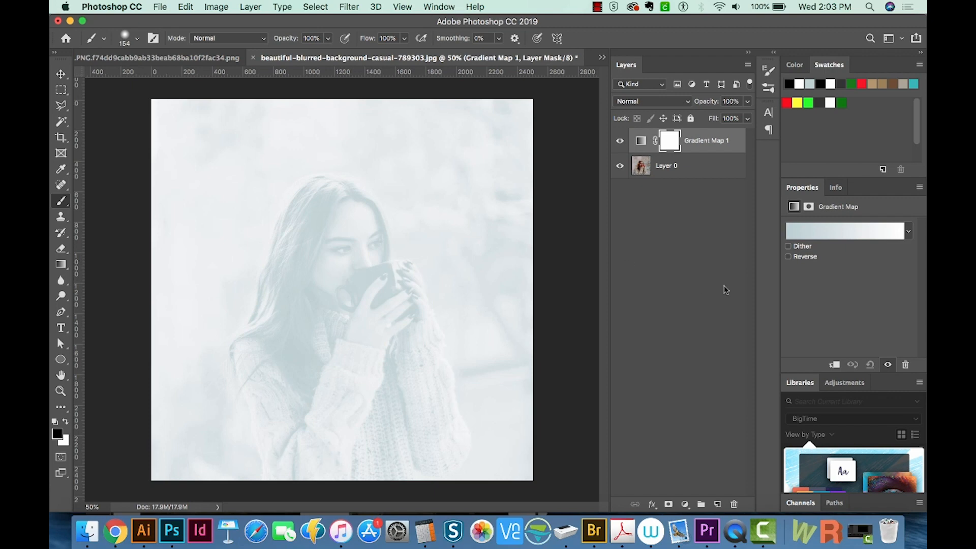
{"action": "mouse_move", "coordinate": [839, 235]}
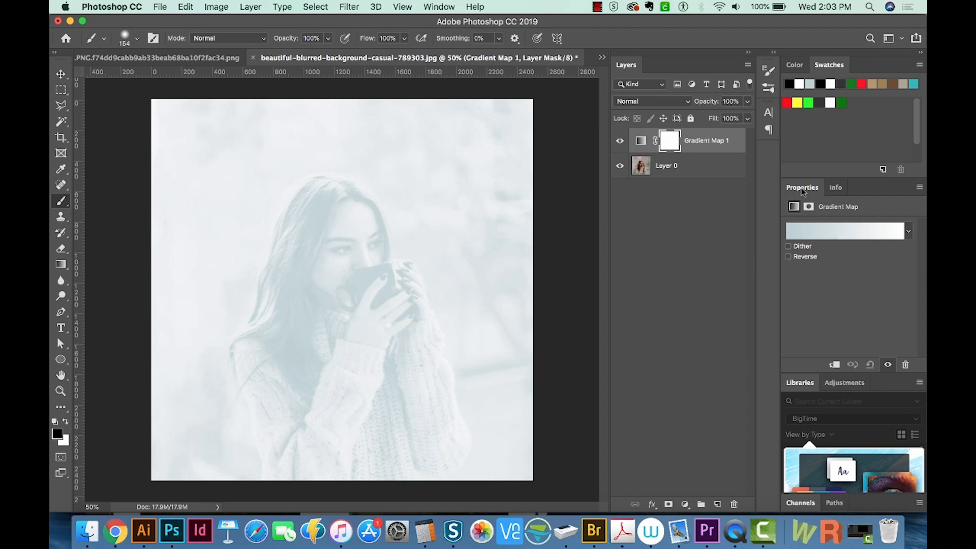
Set the gradient's dark stop to dark slate blue #32444f in the Gradient Editor
{"action": "left_click", "coordinate": [843, 231]}
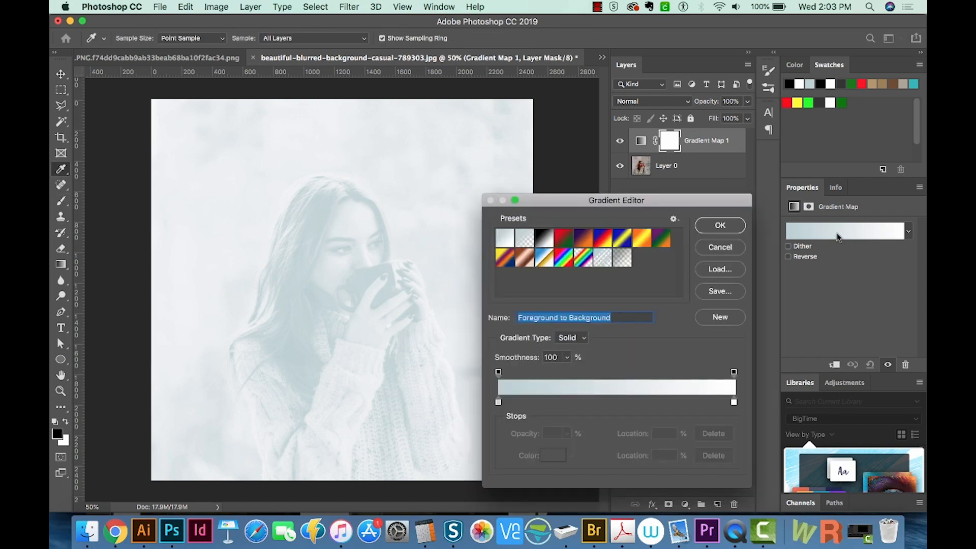
{"action": "mouse_move", "coordinate": [572, 211]}
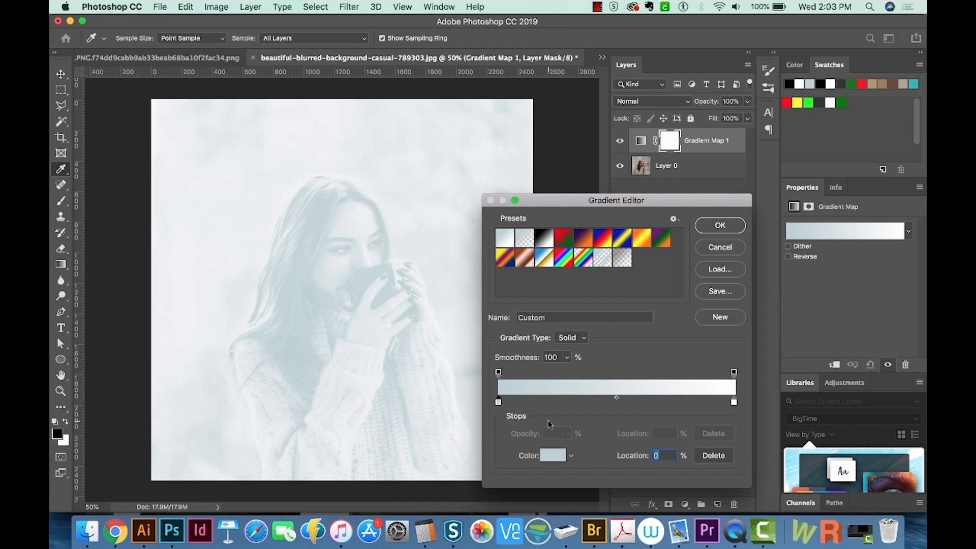
{"action": "left_click", "coordinate": [553, 455]}
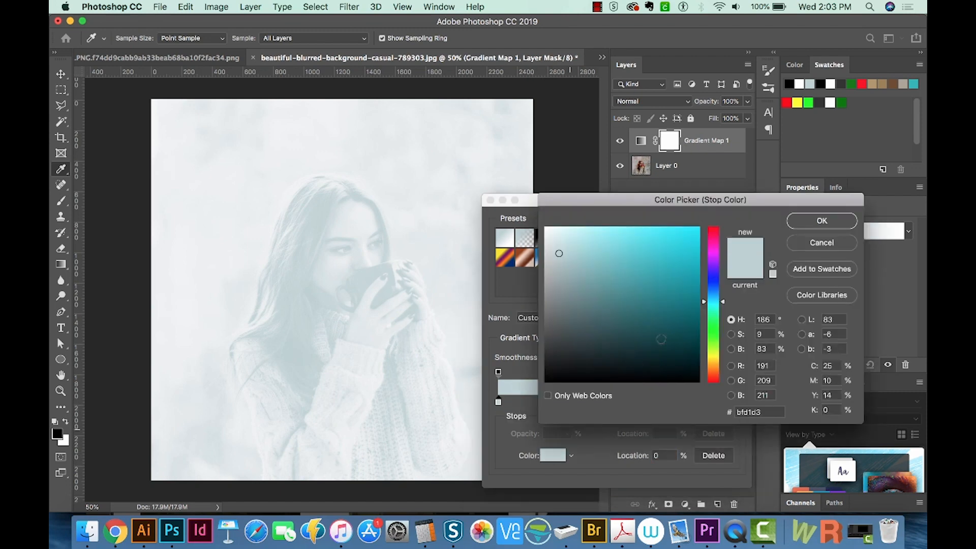
{"action": "left_click", "coordinate": [597, 322]}
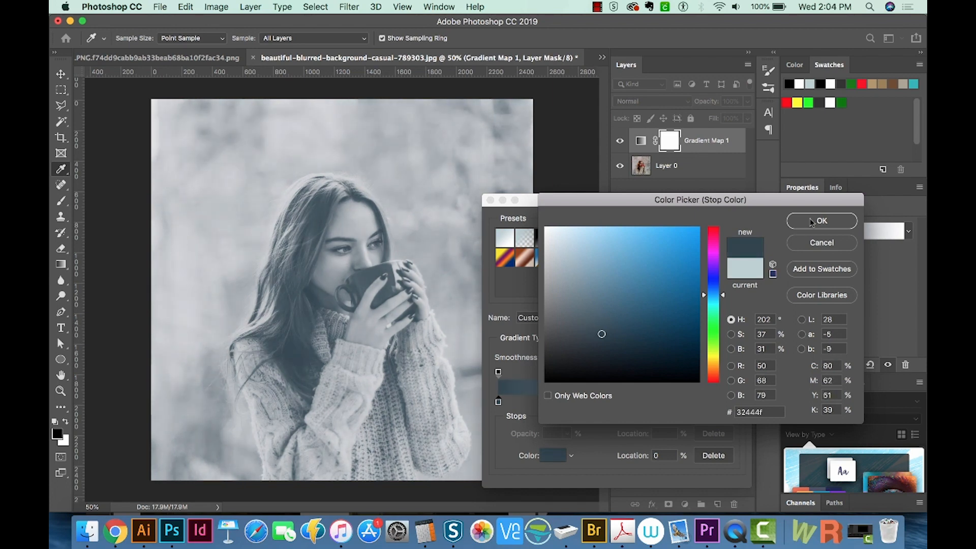
{"action": "left_click", "coordinate": [821, 220]}
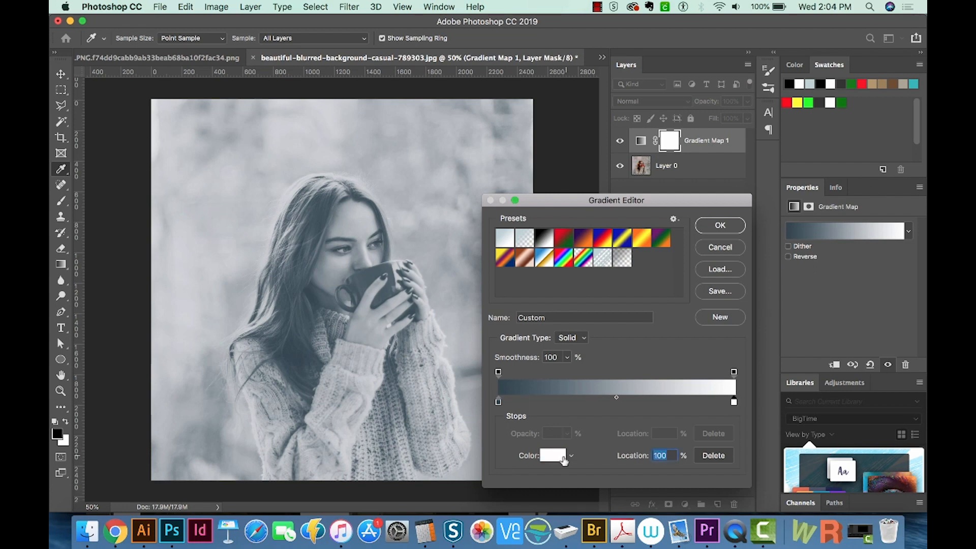
Set the gradient's light stop to soft cream #fbf5d6 for the highlights
{"action": "left_click", "coordinate": [551, 456]}
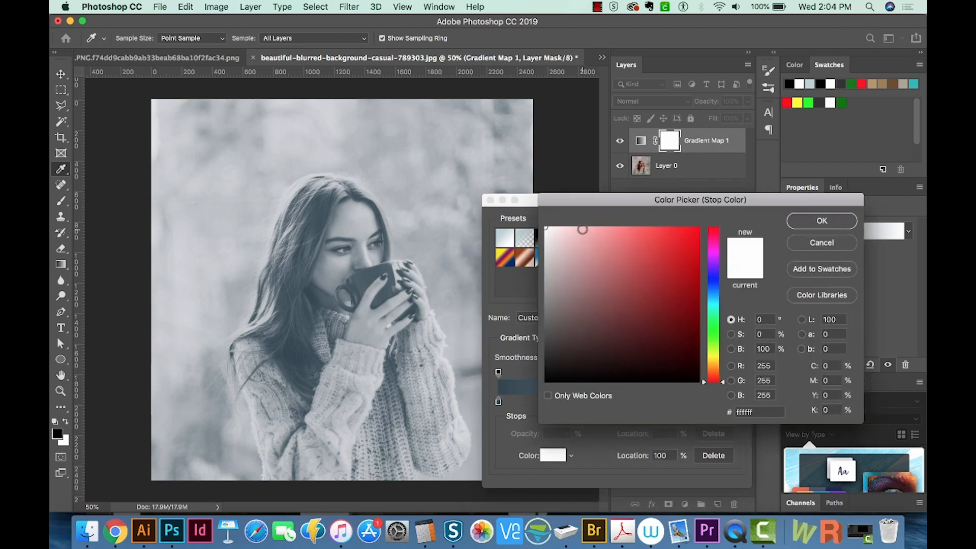
{"action": "left_click", "coordinate": [562, 240]}
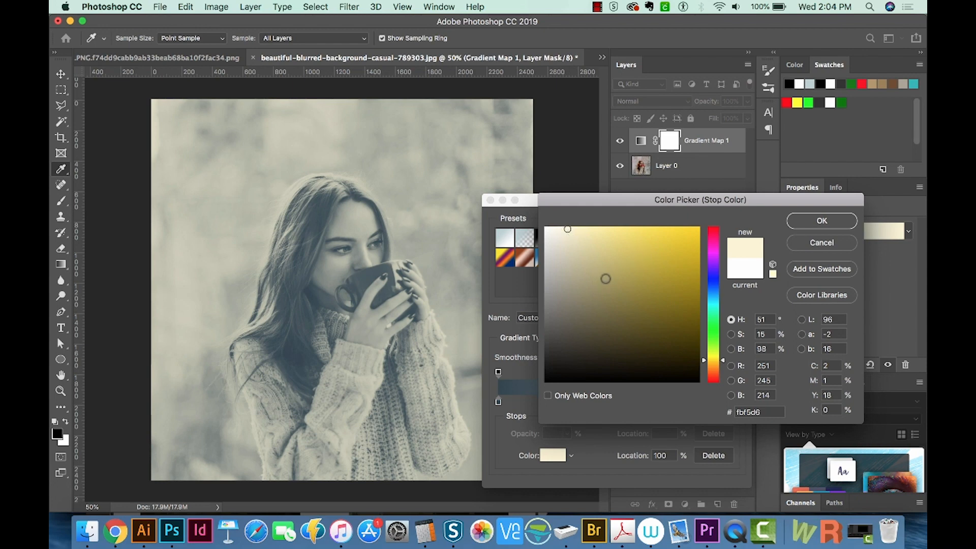
{"action": "left_click", "coordinate": [821, 220]}
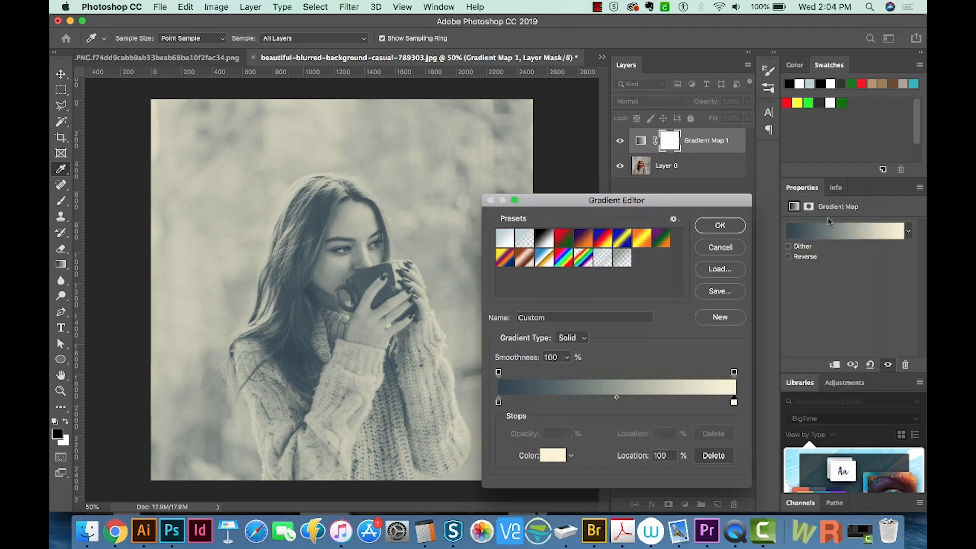
Apply the edited gradient, then set the Gradient tool's dark stop to teal #285156 for a new fill layer
{"action": "left_click", "coordinate": [719, 224]}
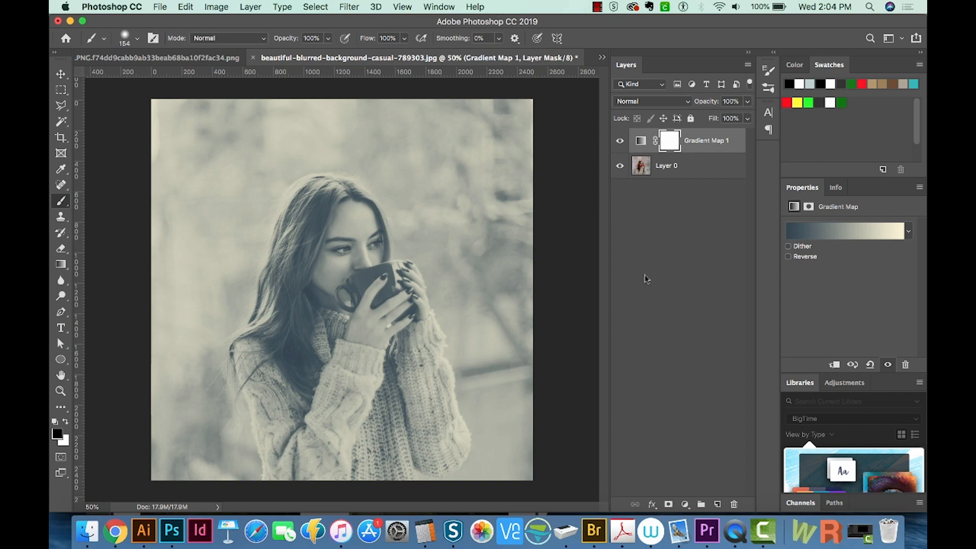
{"action": "mouse_move", "coordinate": [711, 444]}
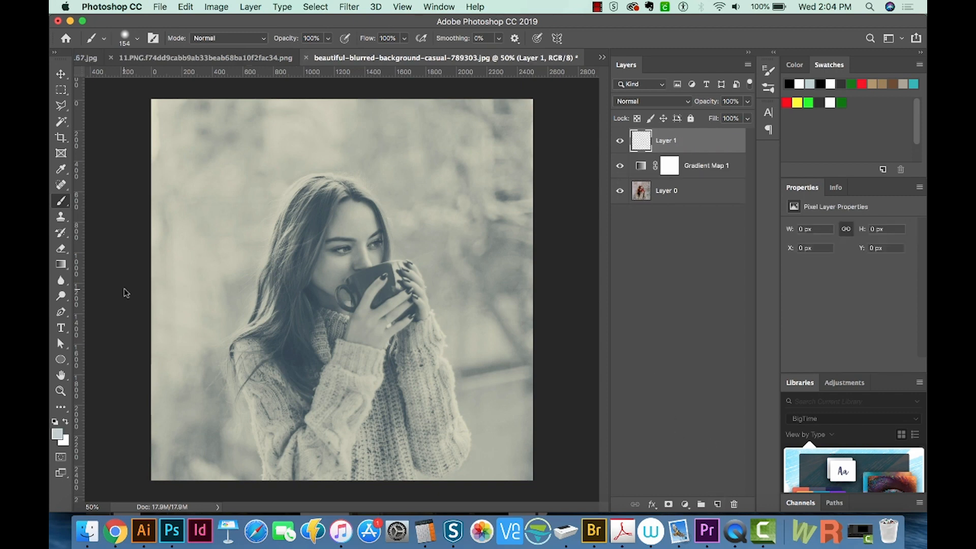
{"action": "left_click", "coordinate": [61, 264]}
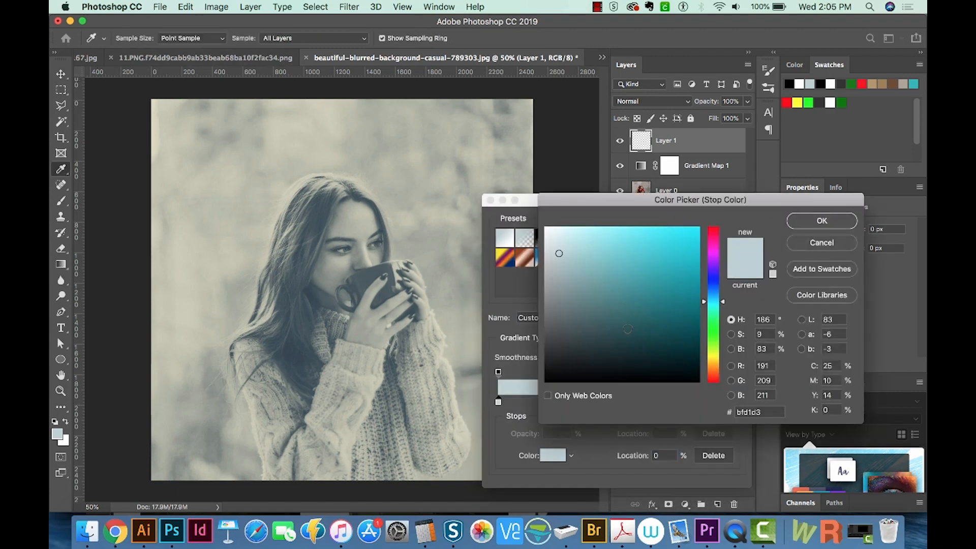
{"action": "left_click", "coordinate": [627, 329]}
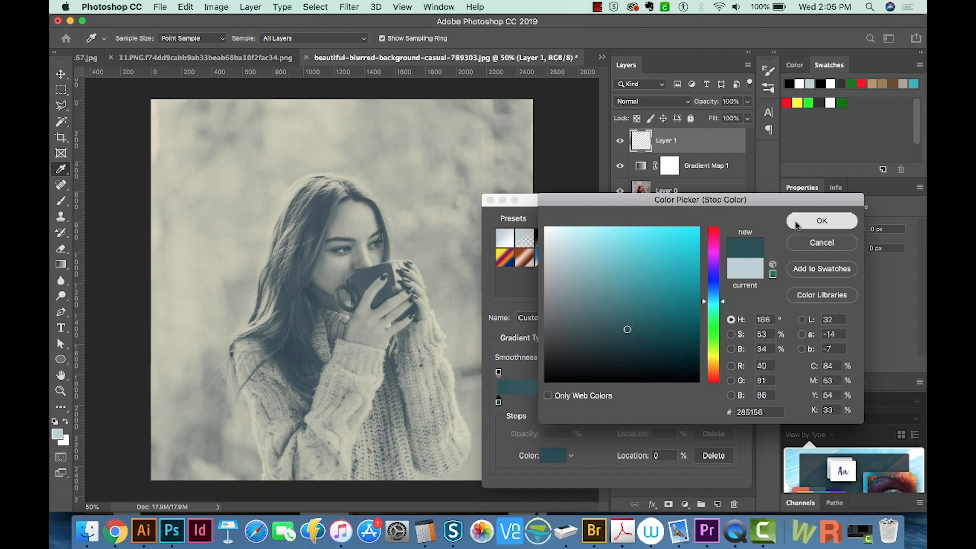
{"action": "left_click", "coordinate": [821, 220]}
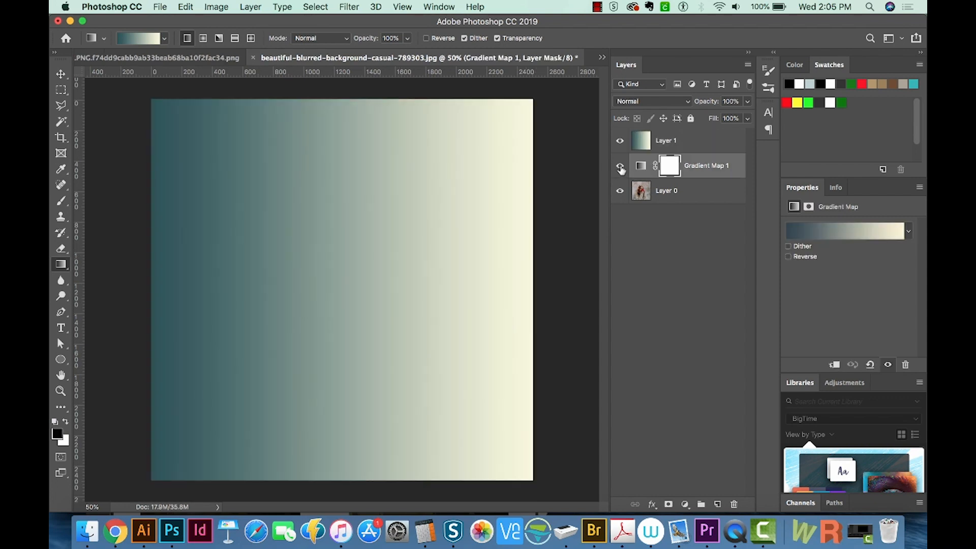
Set Layer 1's blend mode to Overlay and hide it, leaving the gradient map tint visible
{"action": "left_click", "coordinate": [618, 164]}
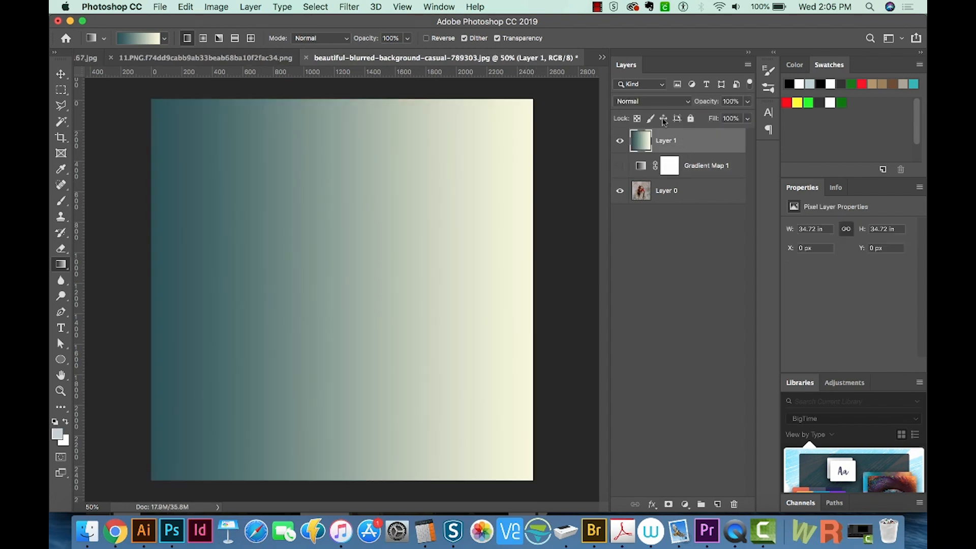
{"action": "left_click", "coordinate": [653, 101]}
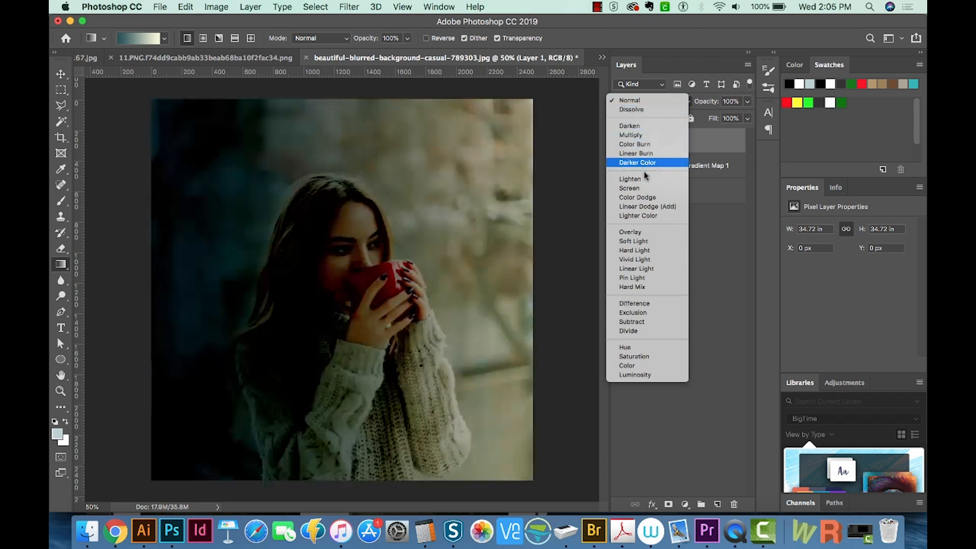
{"action": "mouse_move", "coordinate": [629, 232]}
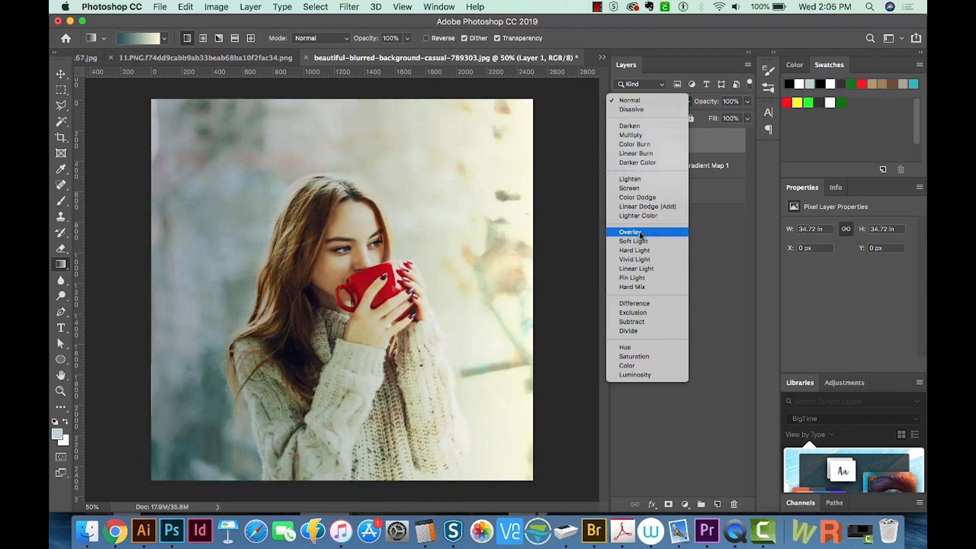
{"action": "left_click", "coordinate": [630, 232]}
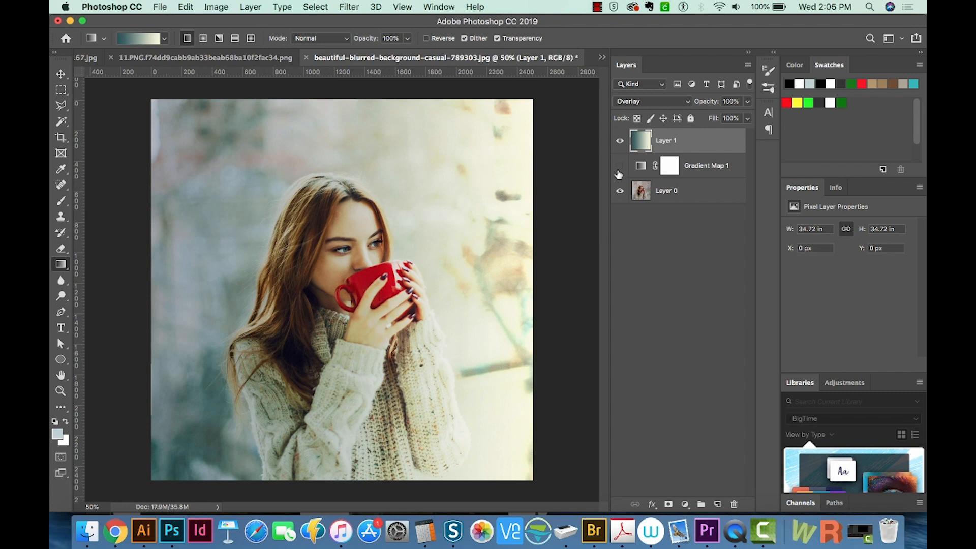
{"action": "left_click", "coordinate": [618, 141]}
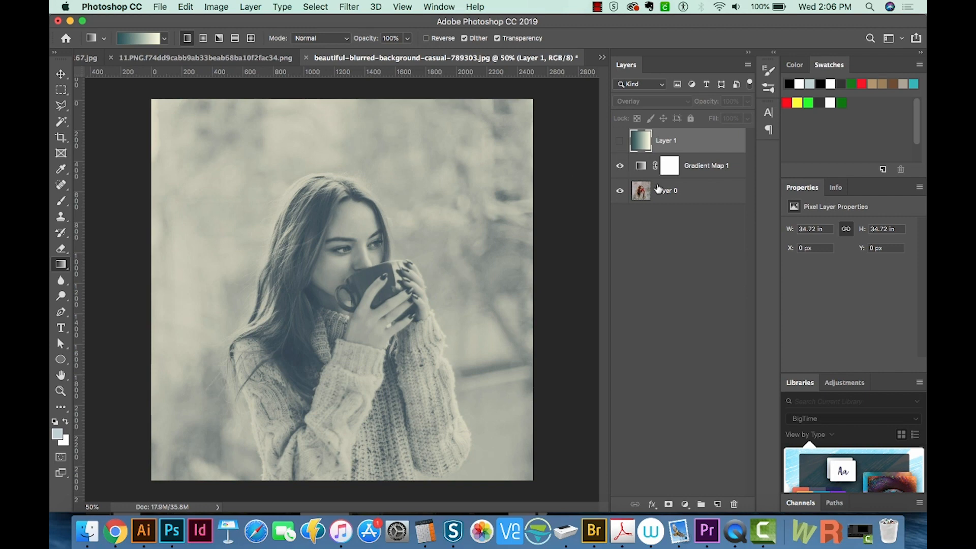
{"action": "left_click", "coordinate": [665, 190]}
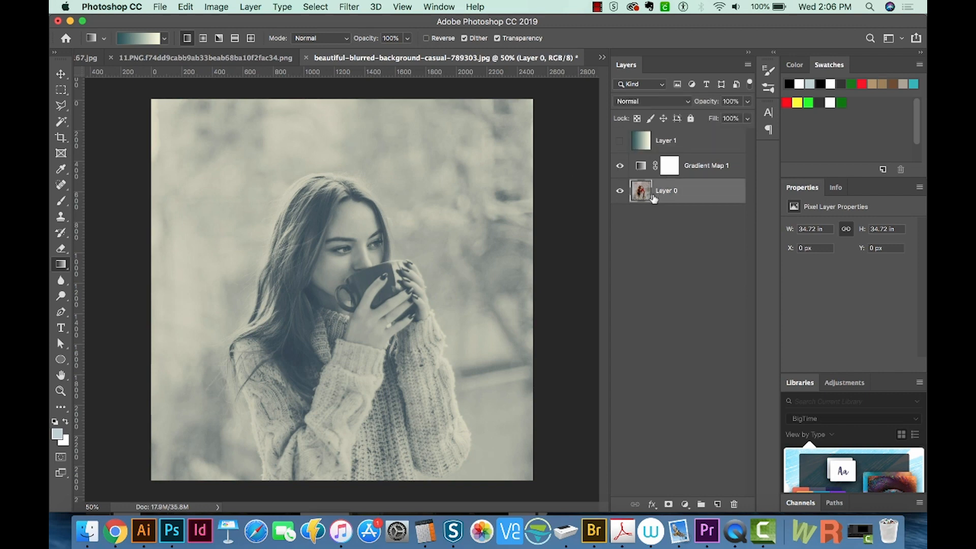
{"action": "left_click", "coordinate": [619, 165]}
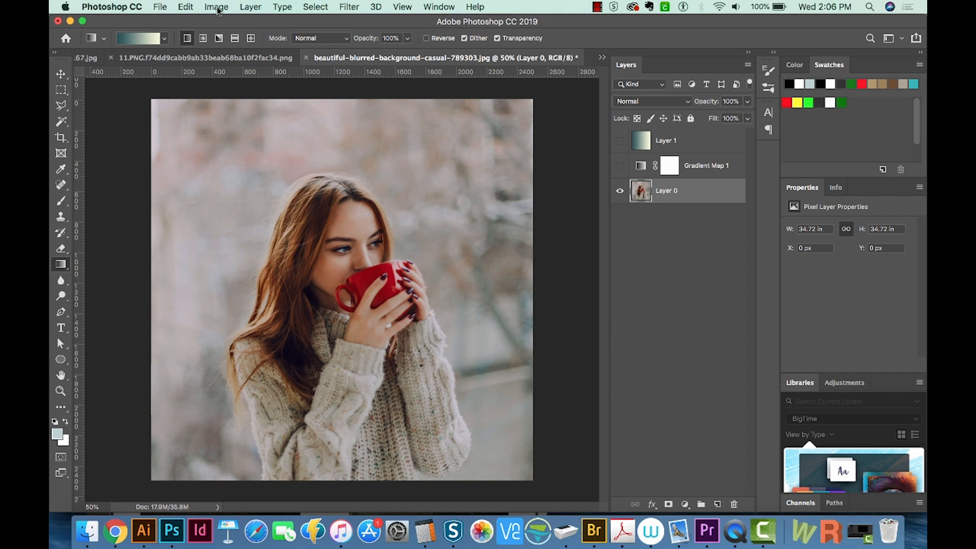
{"action": "left_click", "coordinate": [215, 8]}
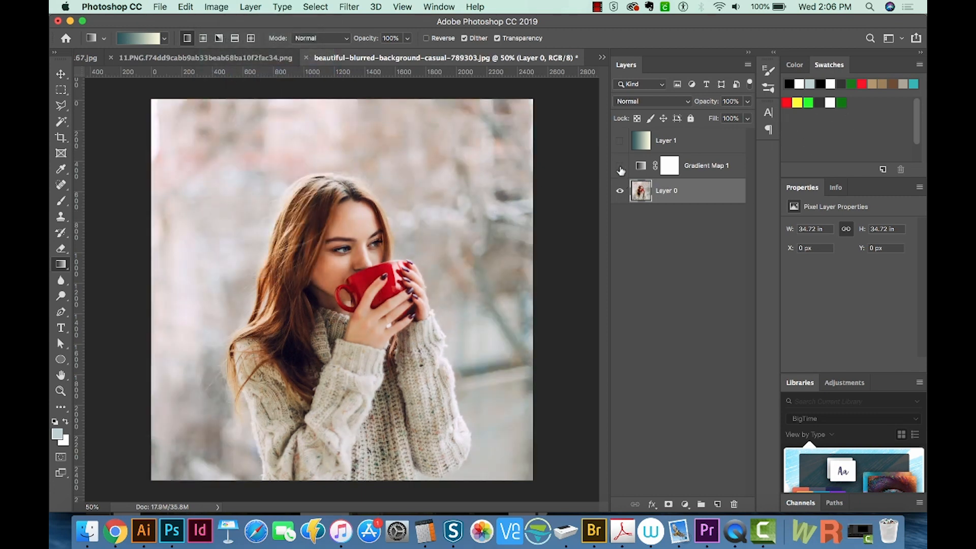
{"action": "left_click", "coordinate": [619, 165]}
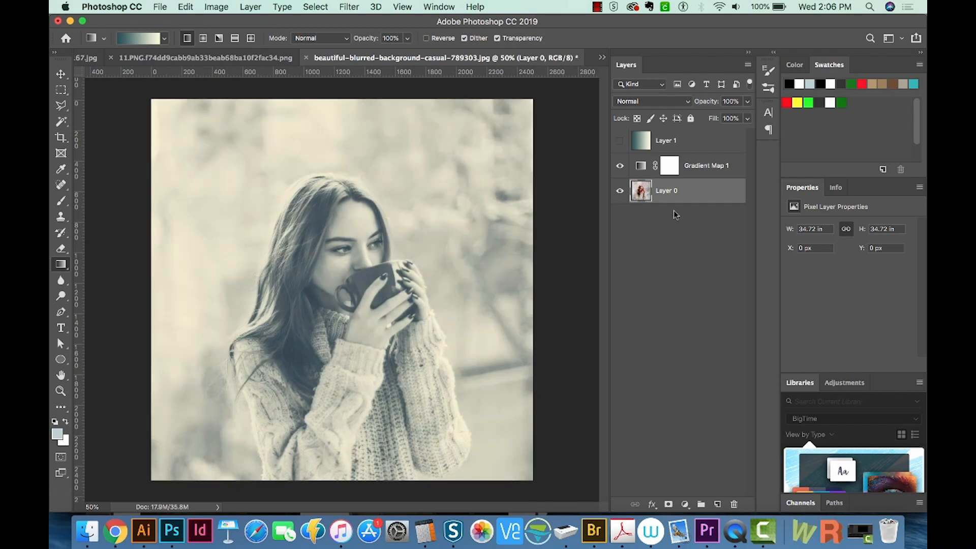
{"action": "left_click", "coordinate": [665, 190]}
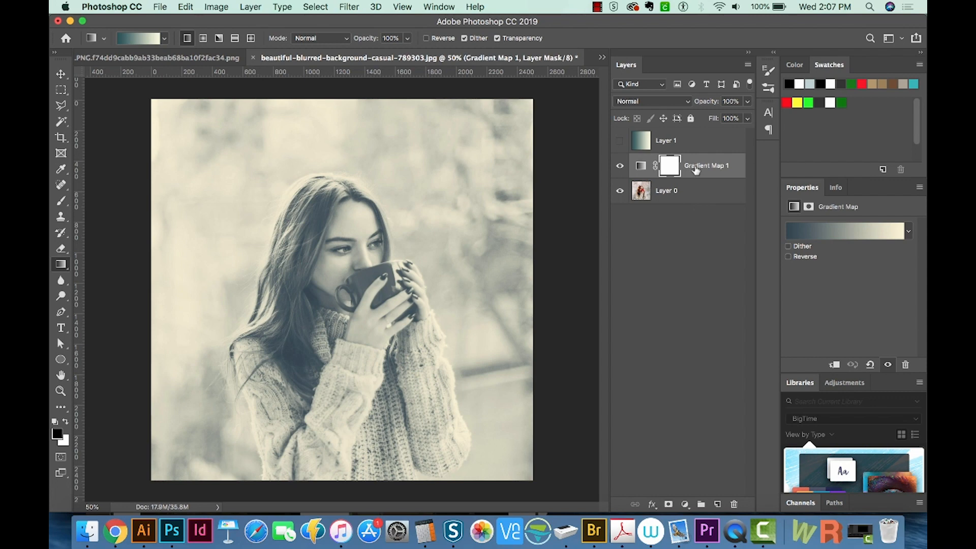
{"action": "mouse_move", "coordinate": [692, 162]}
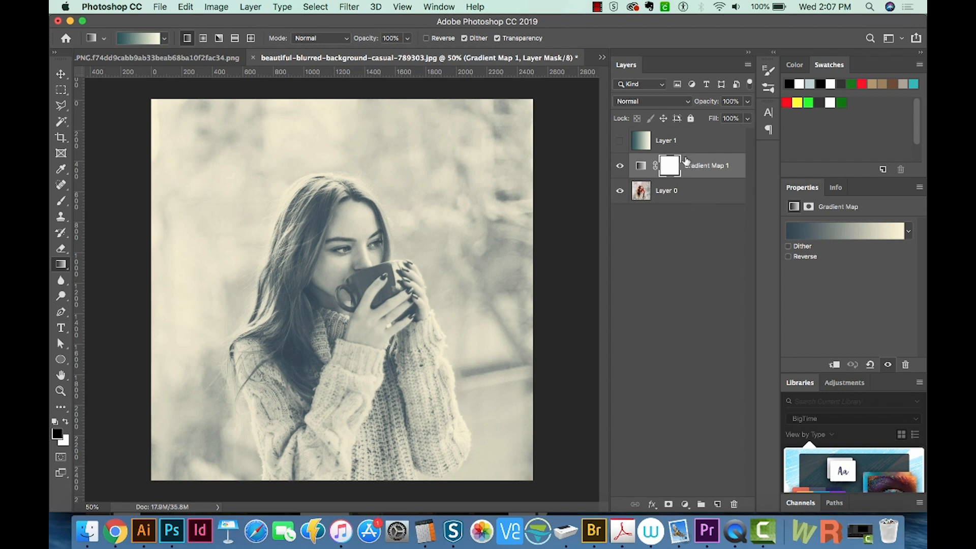
Change Gradient Map 1's blend mode to Soft Light for richer contrast
{"action": "left_click", "coordinate": [653, 101]}
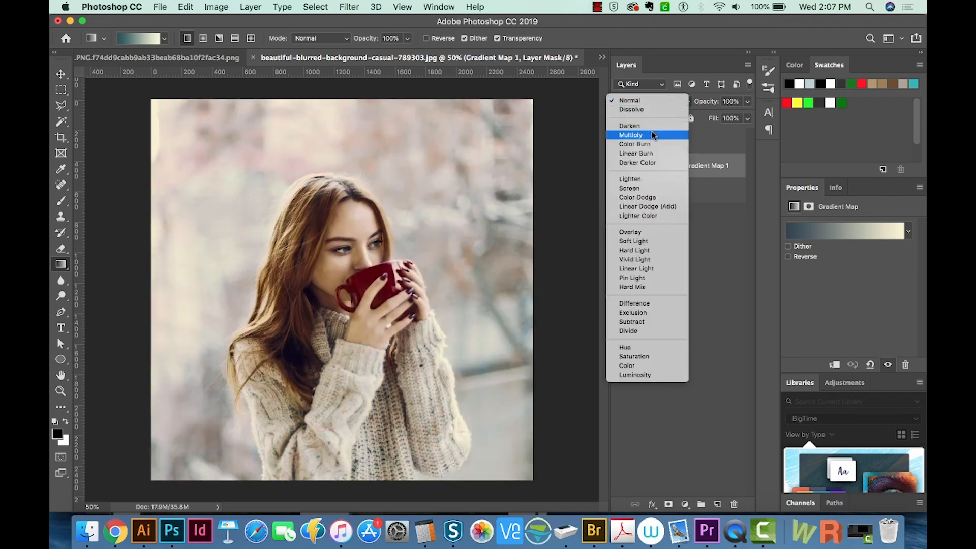
{"action": "mouse_move", "coordinate": [634, 143]}
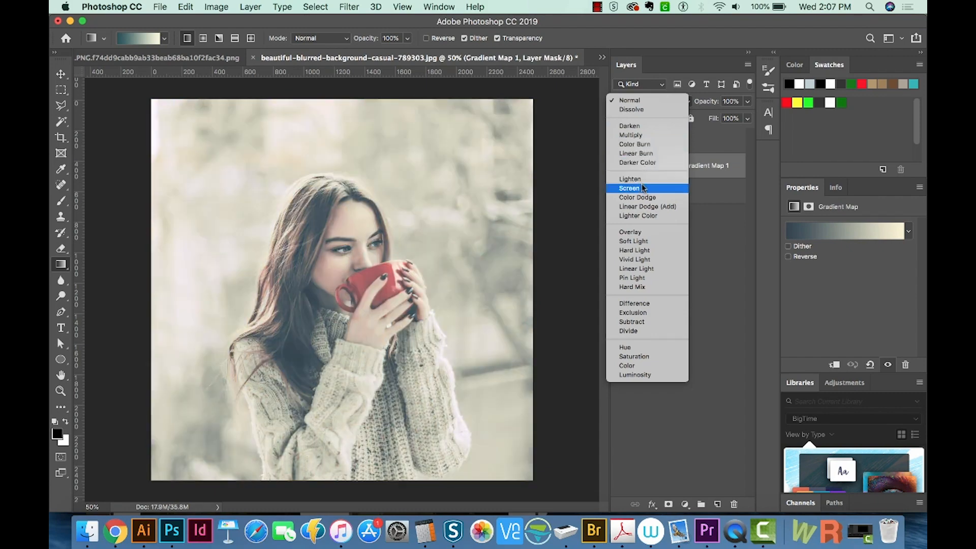
{"action": "mouse_move", "coordinate": [639, 216]}
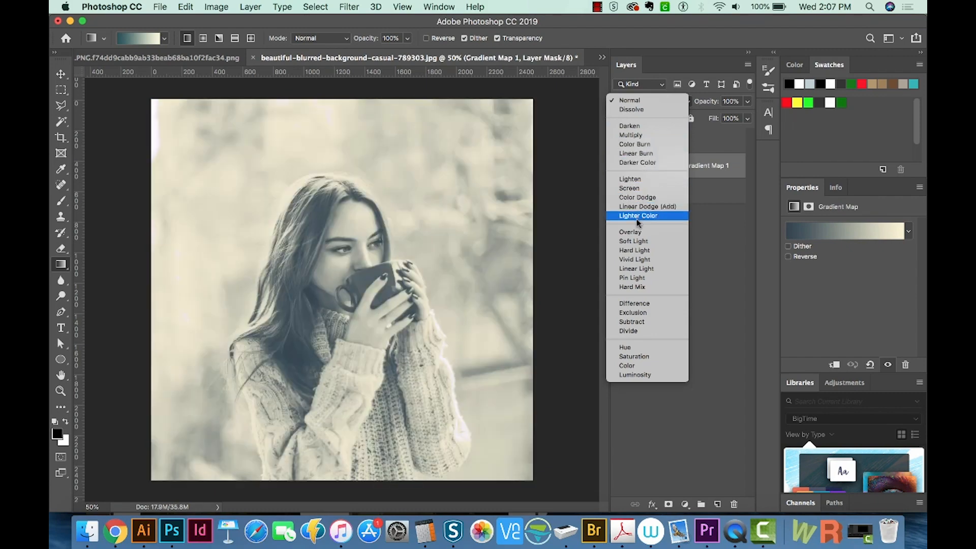
{"action": "mouse_move", "coordinate": [630, 232]}
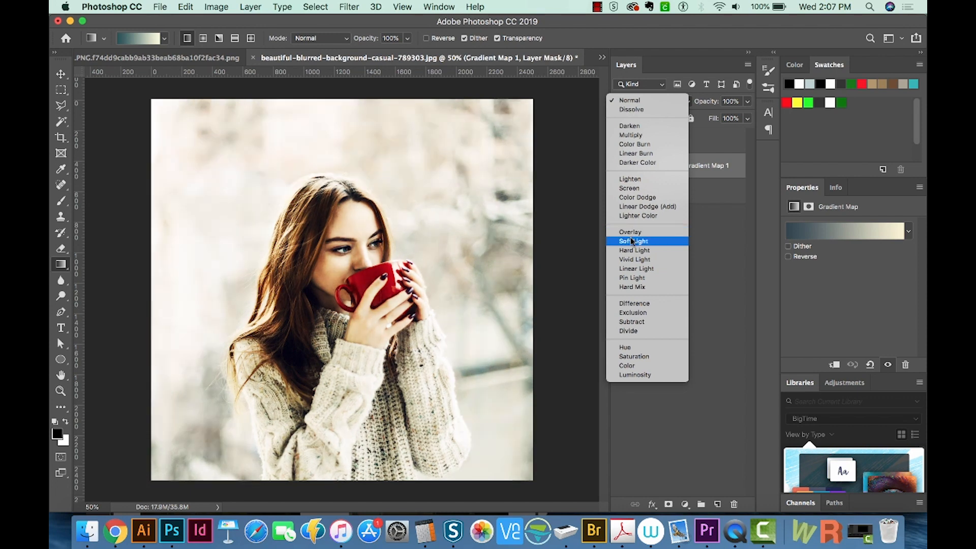
{"action": "mouse_move", "coordinate": [630, 231]}
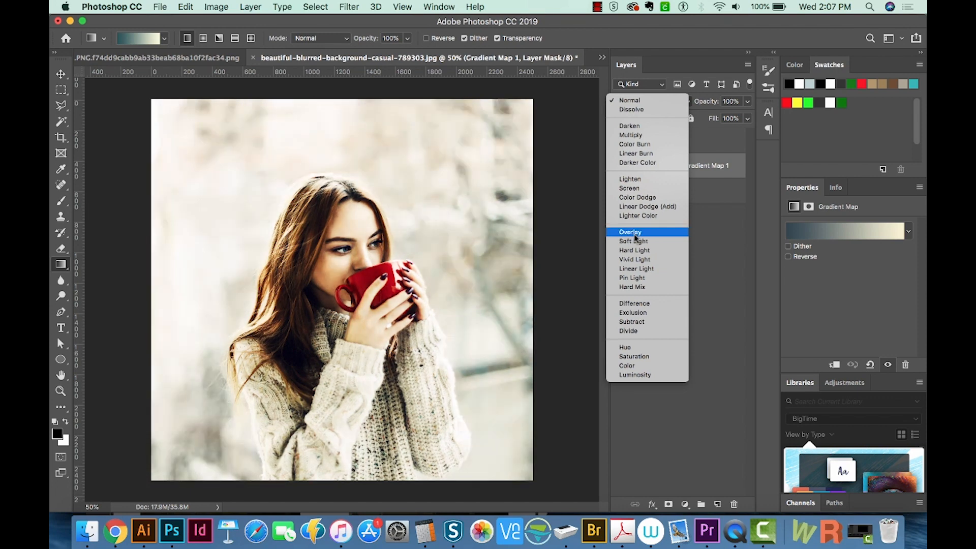
{"action": "mouse_move", "coordinate": [632, 241]}
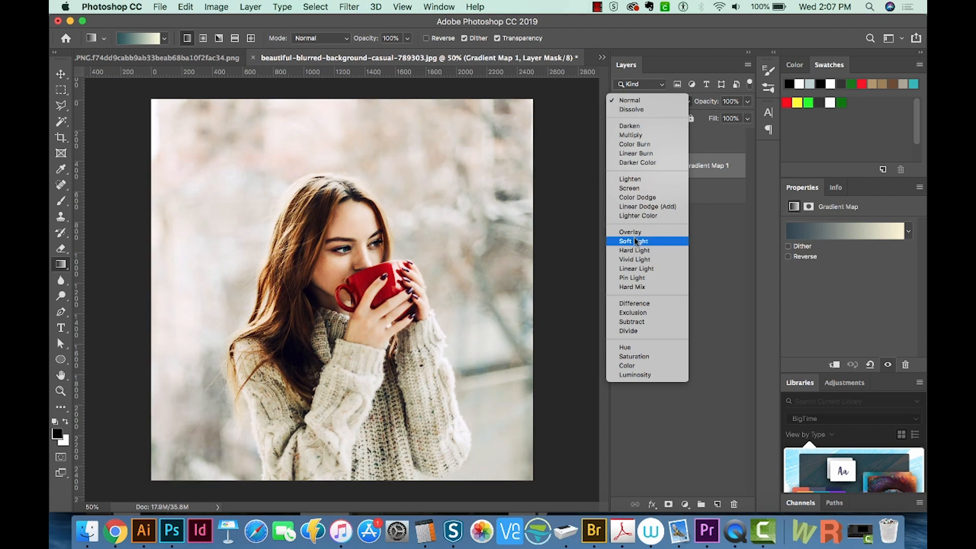
{"action": "left_click", "coordinate": [631, 241]}
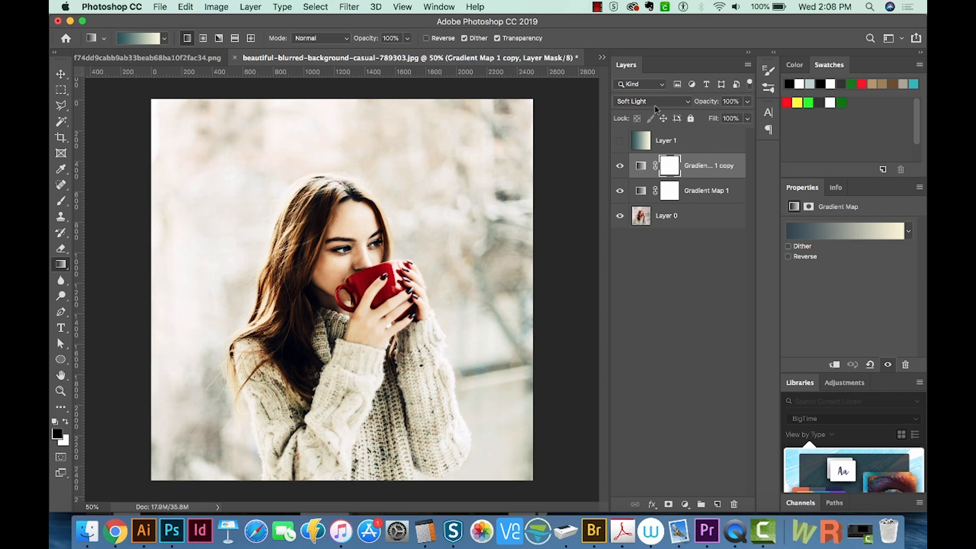
Set the Gradient Map 1 copy's blend mode to Normal and hide it
{"action": "left_click", "coordinate": [652, 100]}
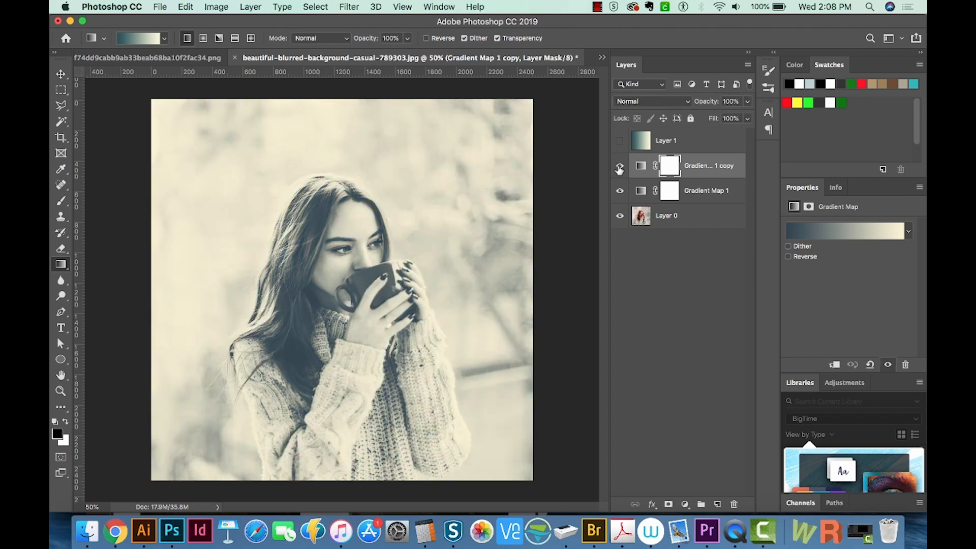
{"action": "left_click", "coordinate": [619, 170]}
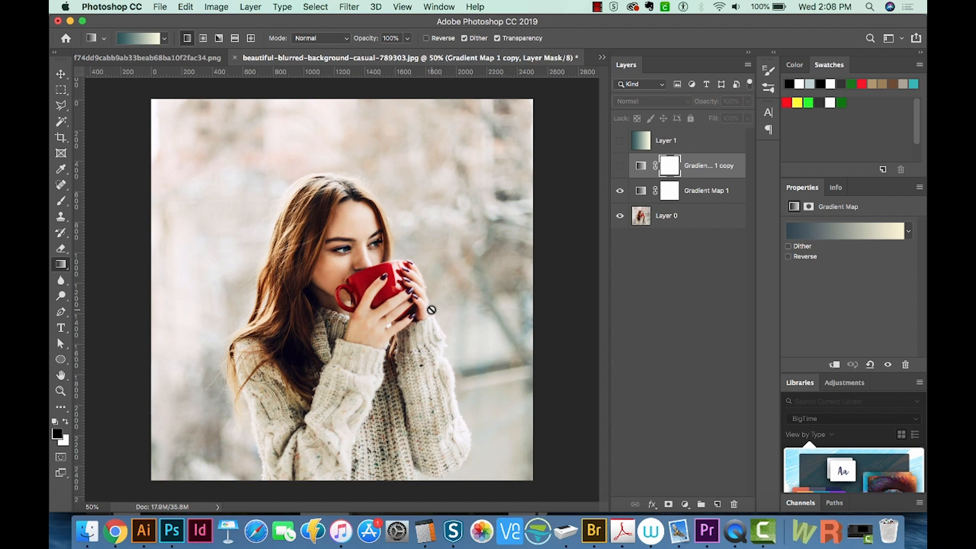
{"action": "mouse_move", "coordinate": [536, 268]}
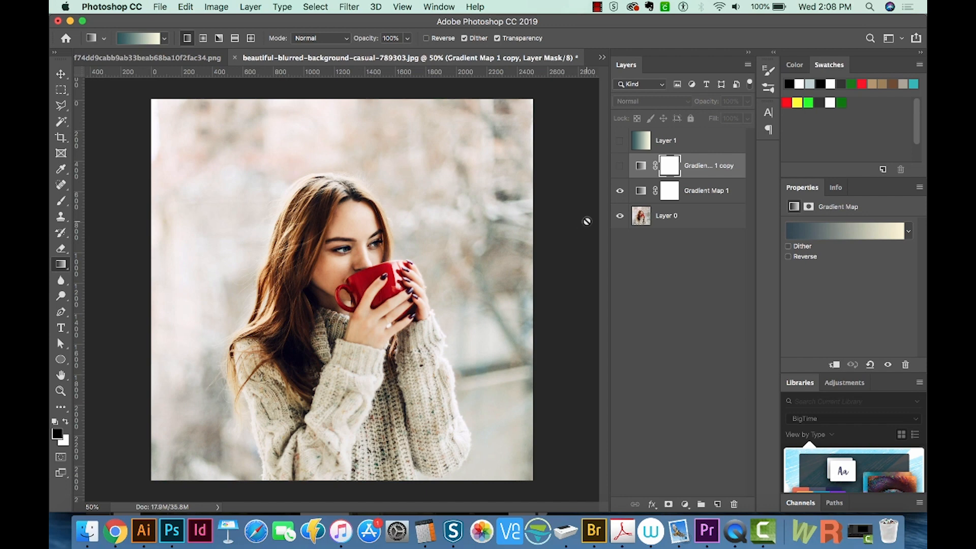
{"action": "left_click", "coordinate": [619, 190]}
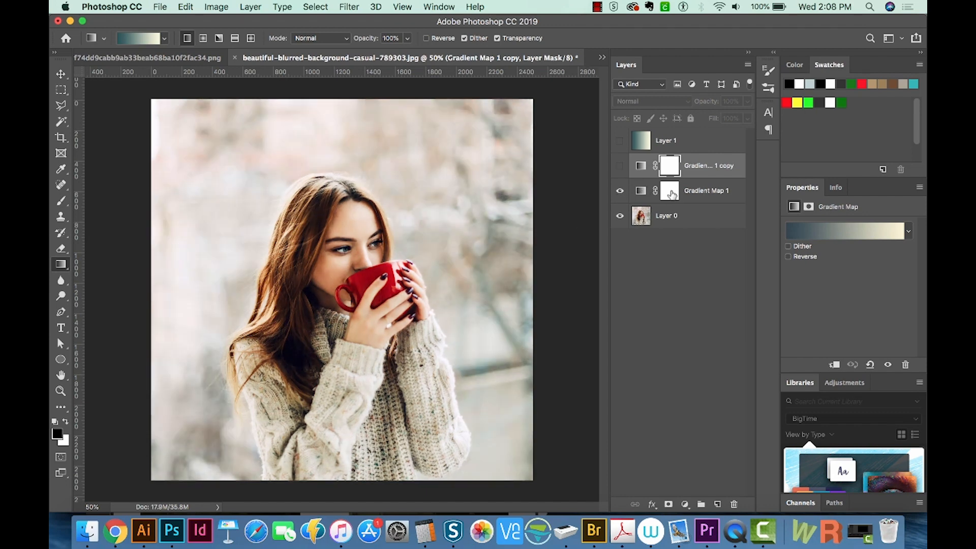
Target Gradient Map 1's layer mask, briefly disabling and re-enabling it
{"action": "left_click", "coordinate": [668, 190]}
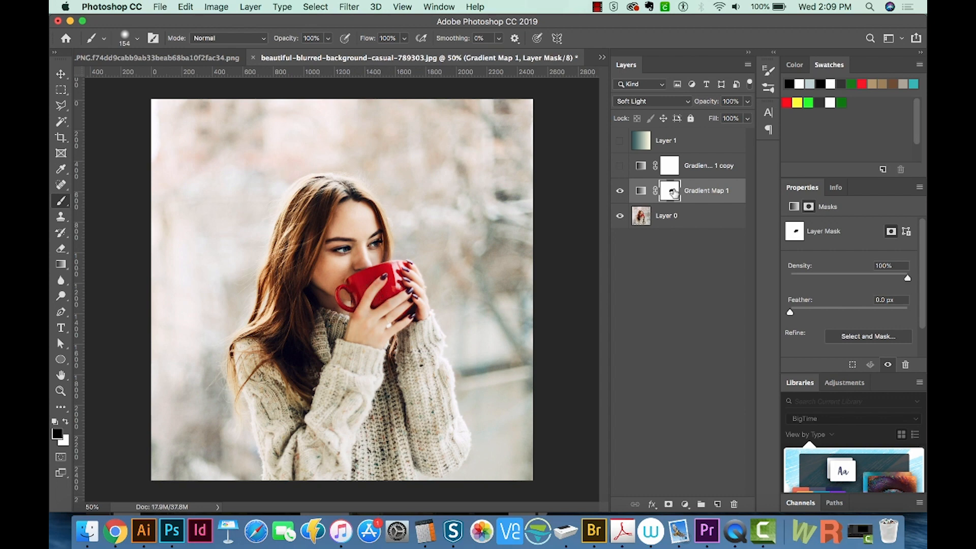
{"action": "left_click", "coordinate": [670, 190]}
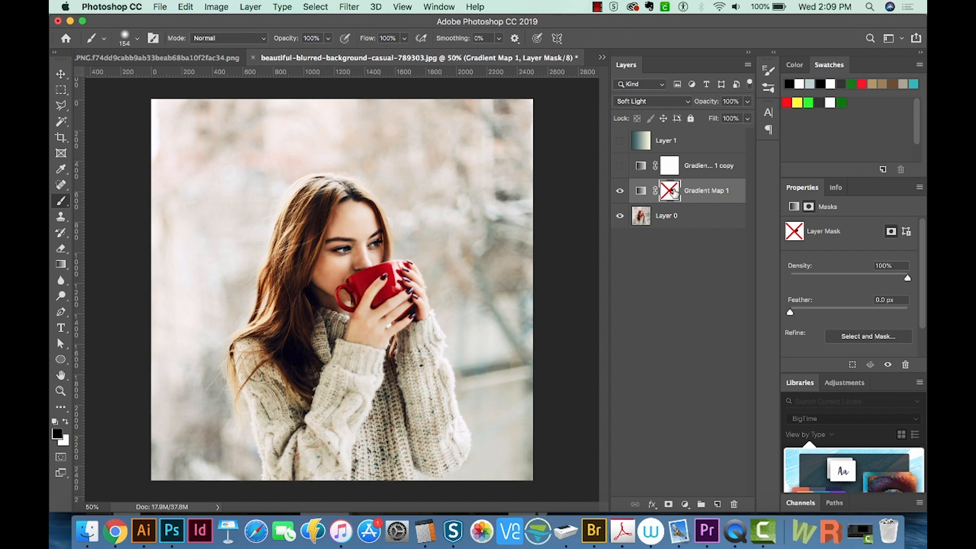
{"action": "left_click", "coordinate": [670, 190]}
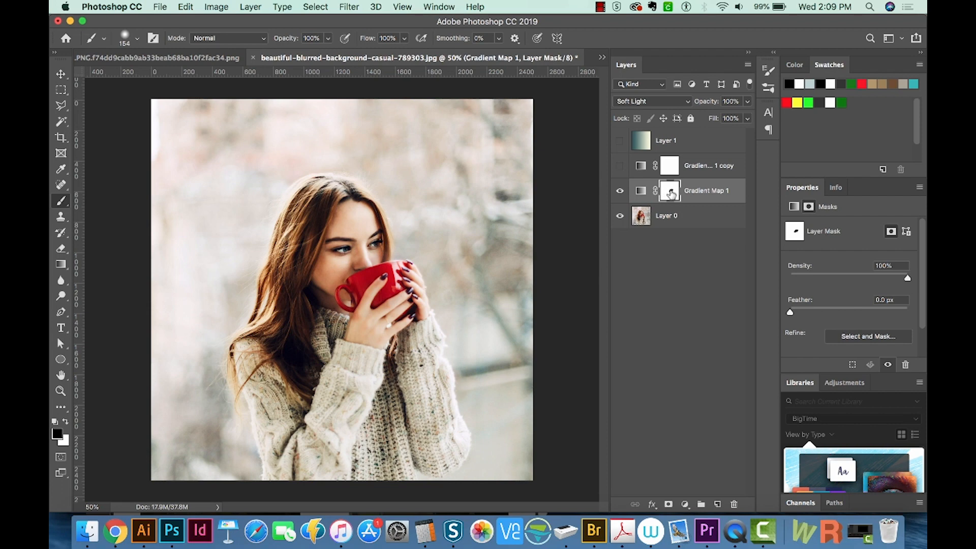
{"action": "mouse_move", "coordinate": [669, 190]}
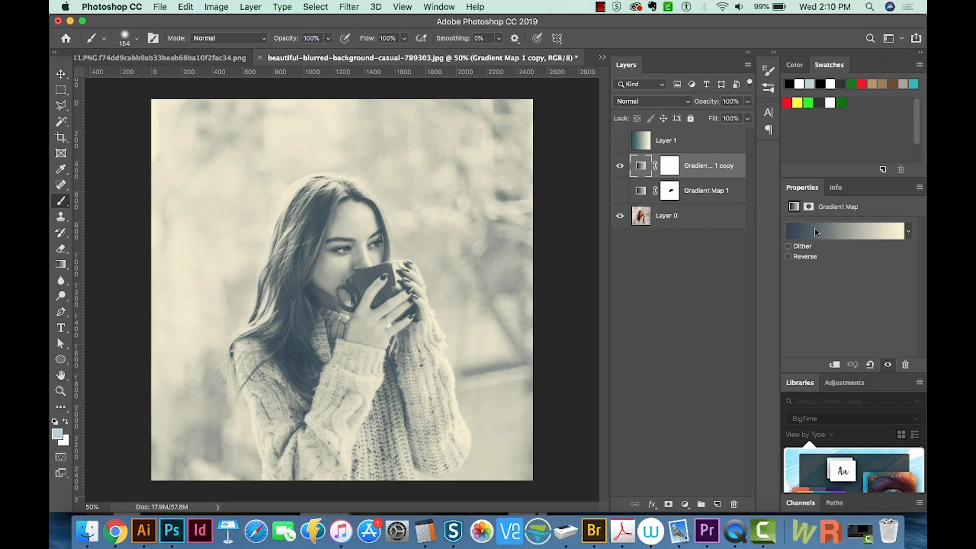
Darken the gradient map copy's dark stop to a deep navy in the Gradient Editor
{"action": "left_click", "coordinate": [844, 231]}
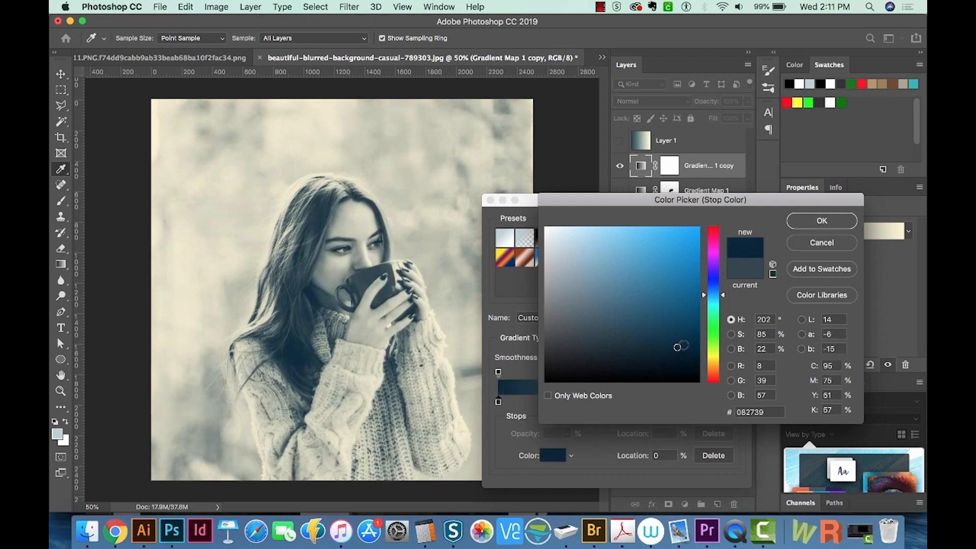
{"action": "left_click", "coordinate": [685, 344]}
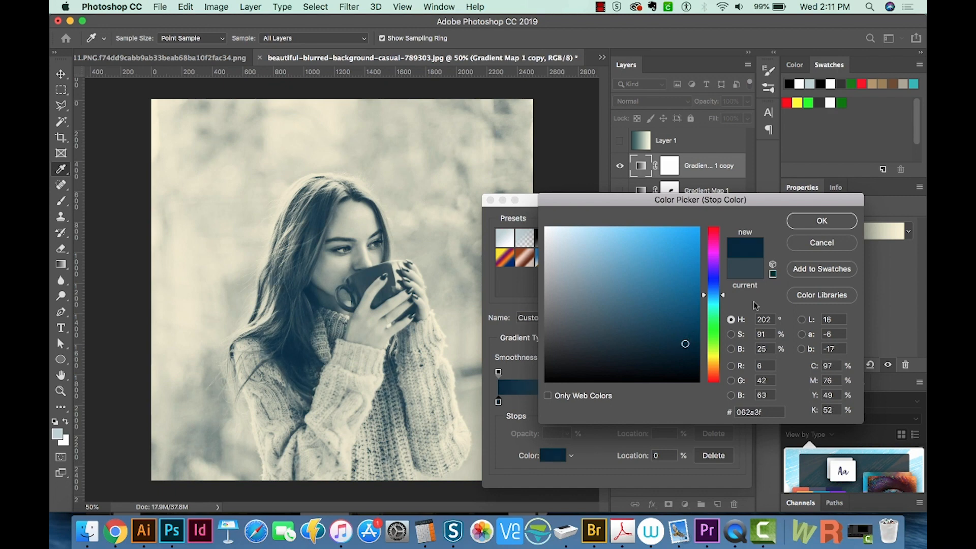
{"action": "left_click", "coordinate": [821, 220]}
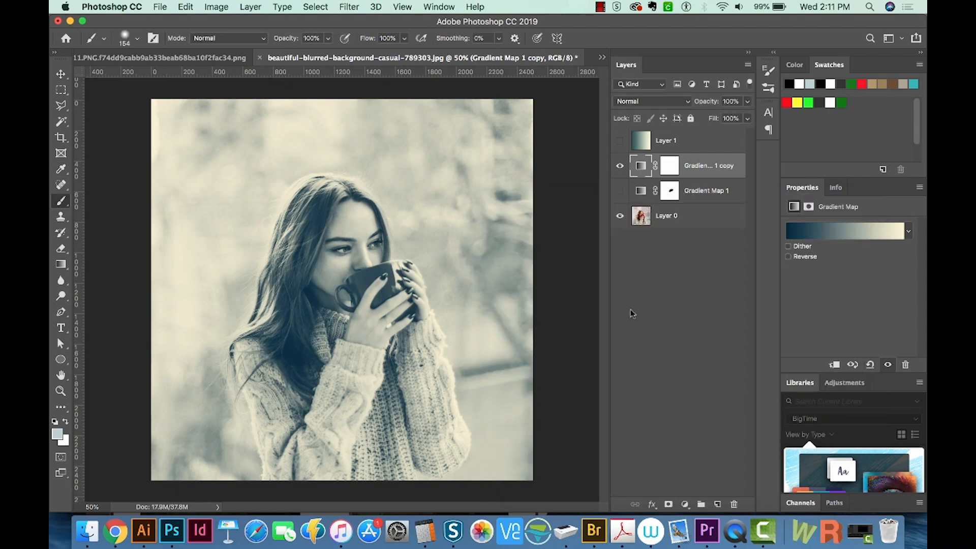